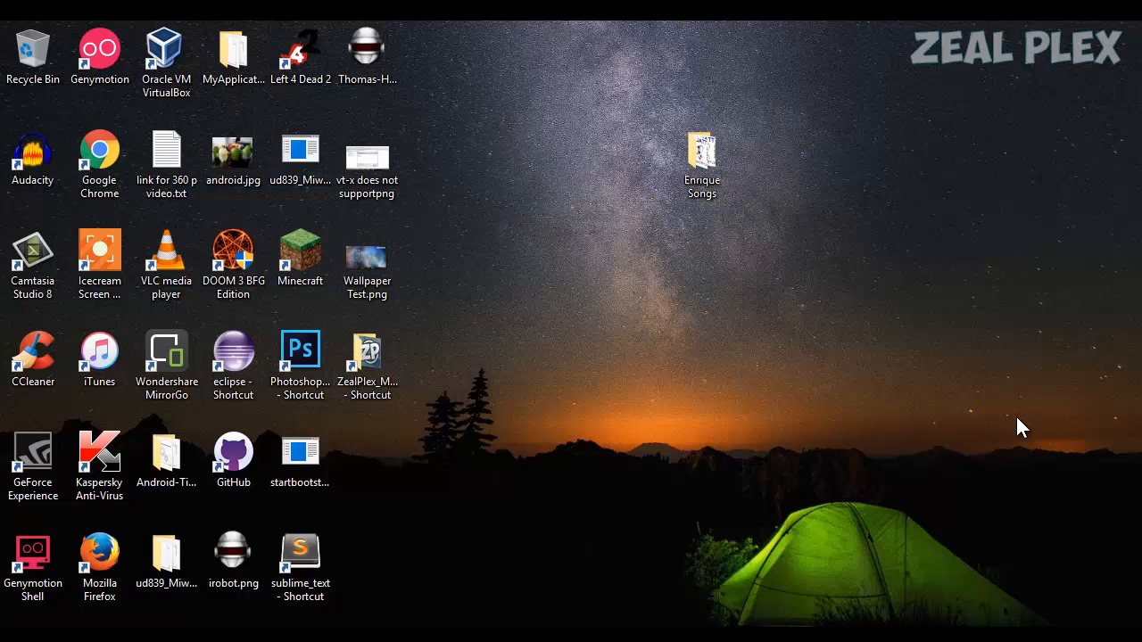
{"action": "mouse_move", "coordinate": [733, 167]}
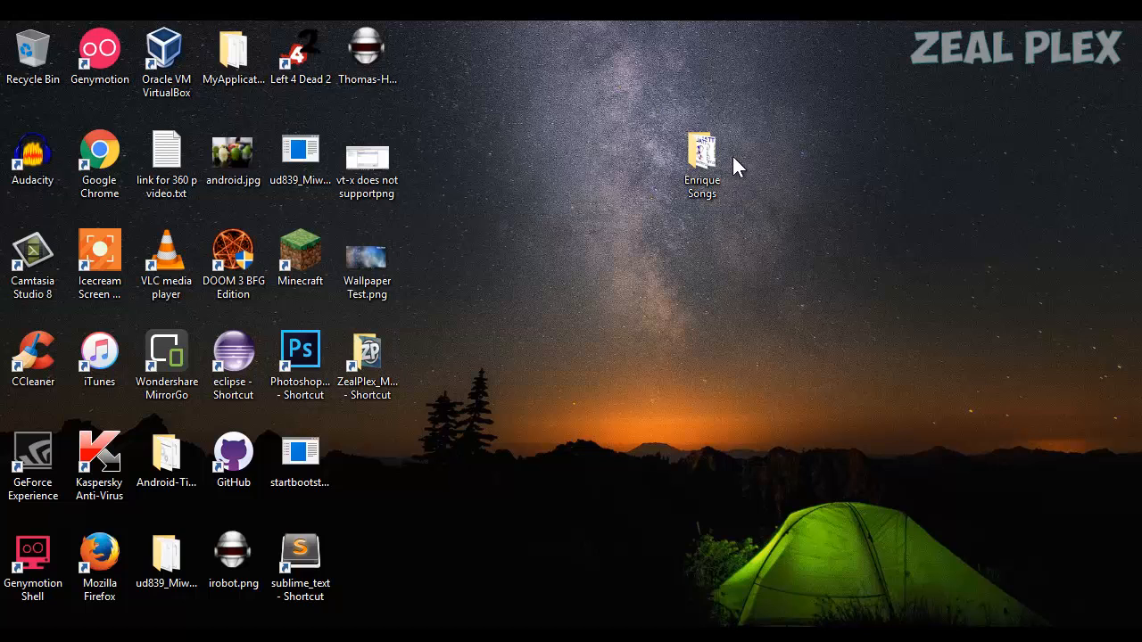
Step: Tick Deny Full control for Administrators on Enrique Songs' Security tab, confirm, and close Properties
{"action": "double_click", "coordinate": [701, 150]}
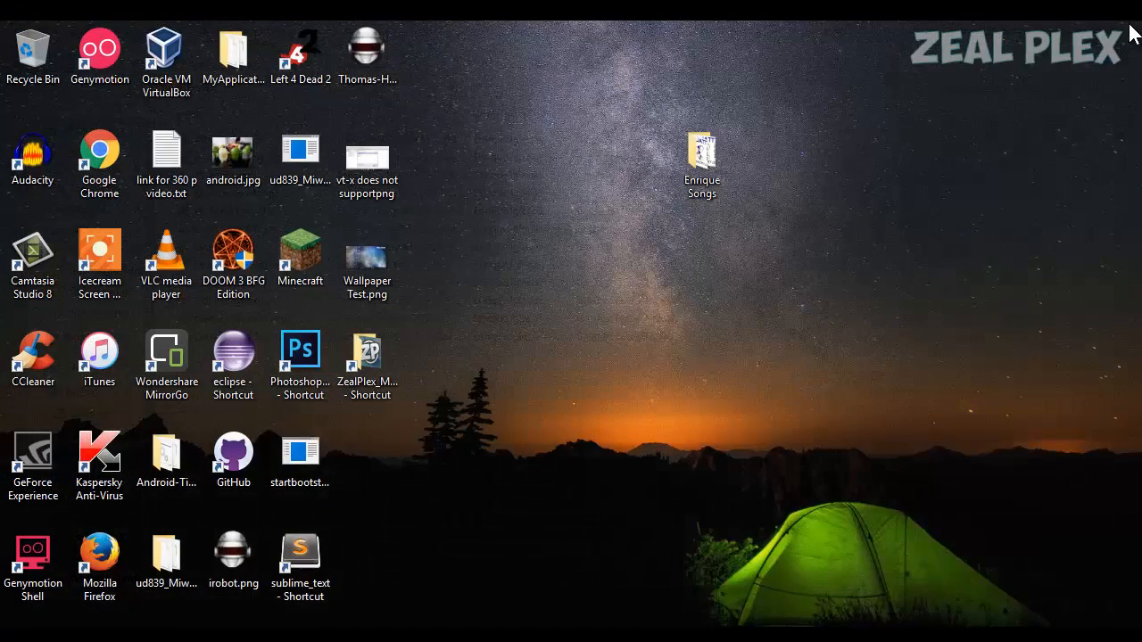
{"action": "mouse_move", "coordinate": [1017, 115]}
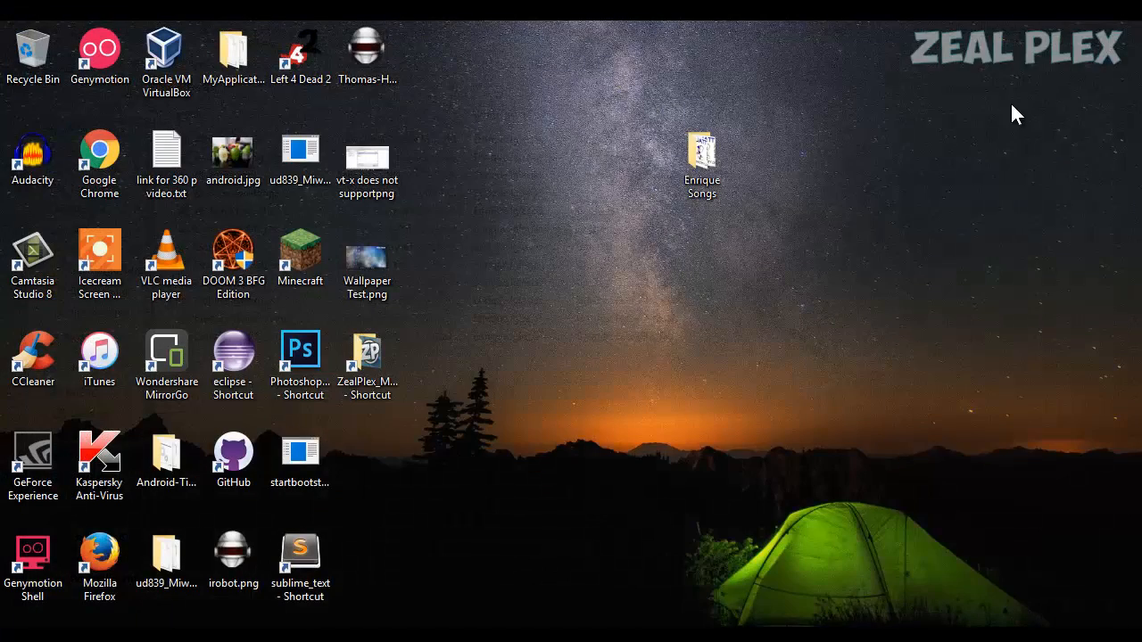
{"action": "right_click", "coordinate": [699, 153]}
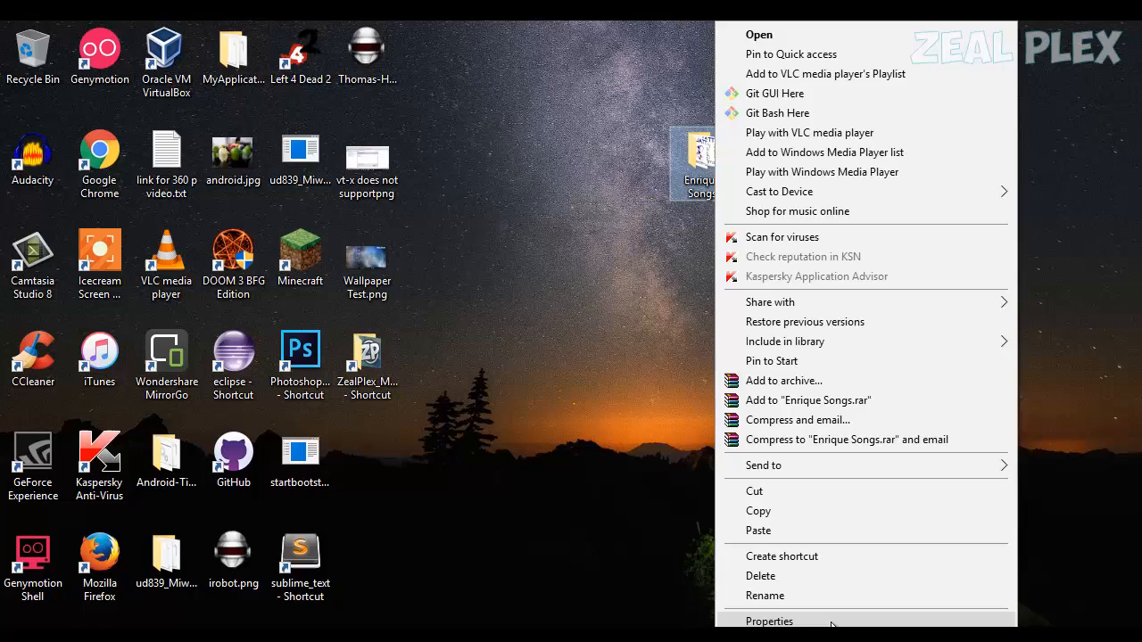
{"action": "left_click", "coordinate": [770, 621]}
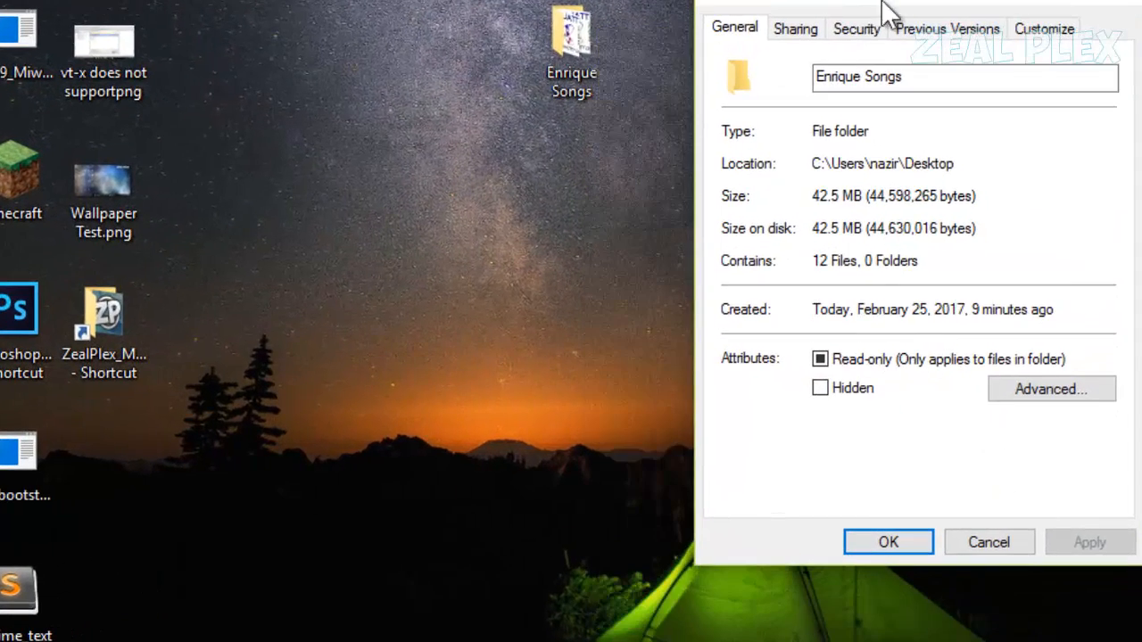
{"action": "left_click", "coordinate": [857, 28]}
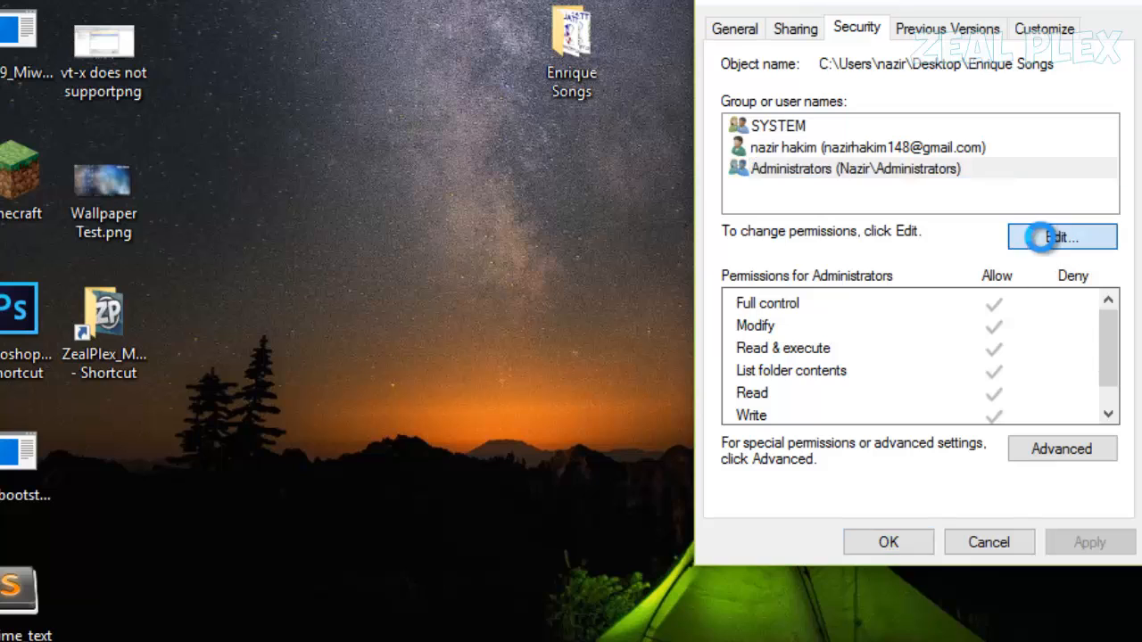
{"action": "left_click", "coordinate": [1059, 237]}
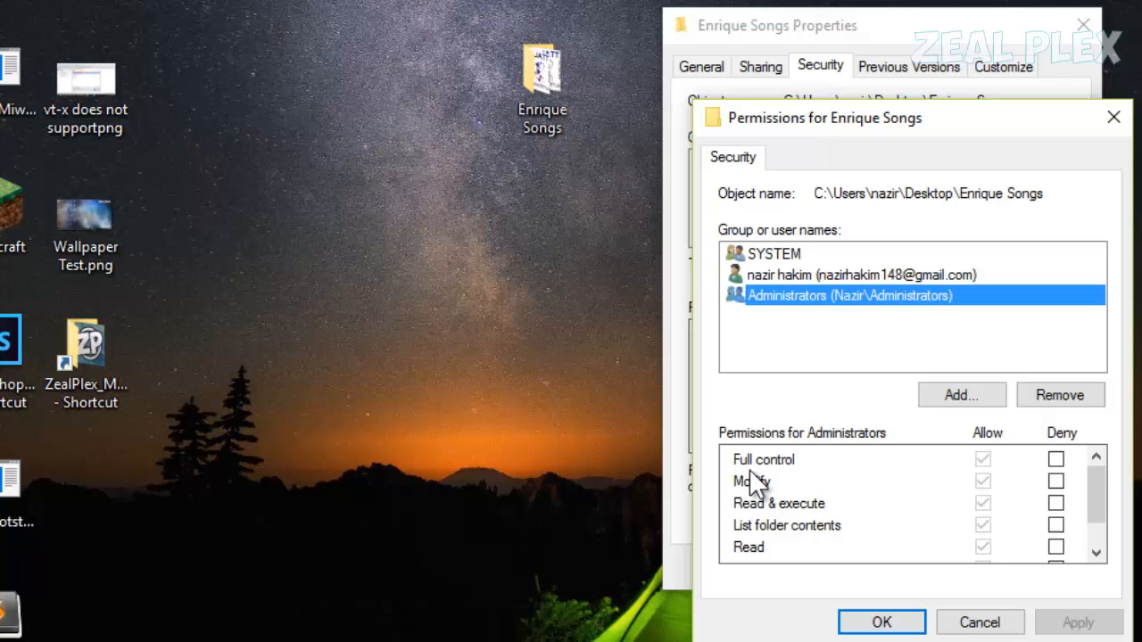
{"action": "left_click", "coordinate": [1057, 465]}
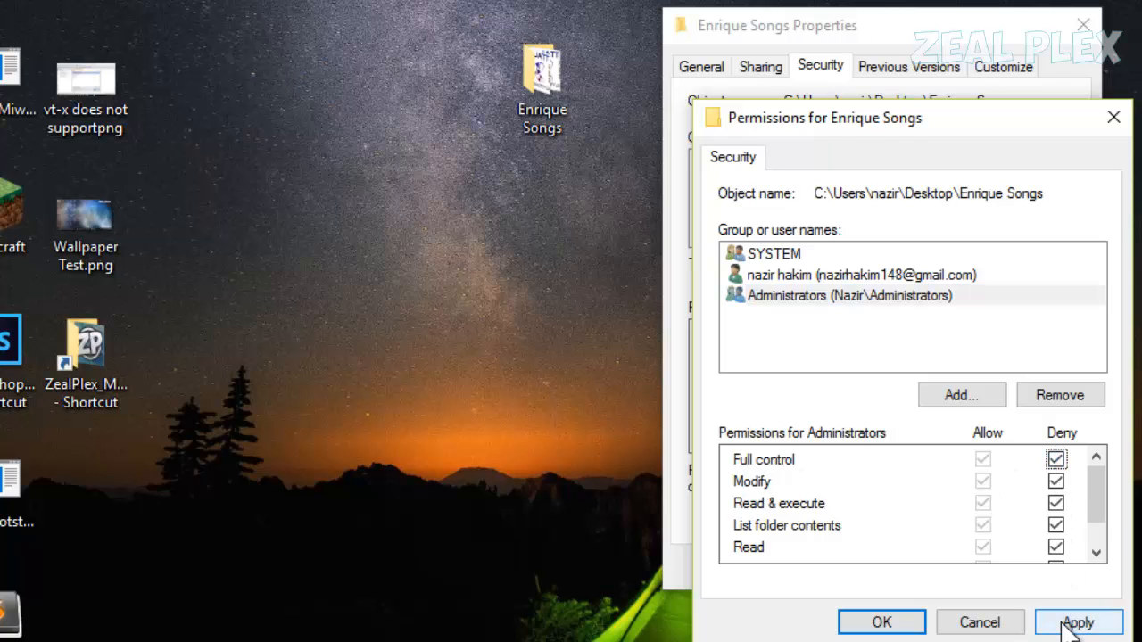
{"action": "left_click", "coordinate": [1085, 621]}
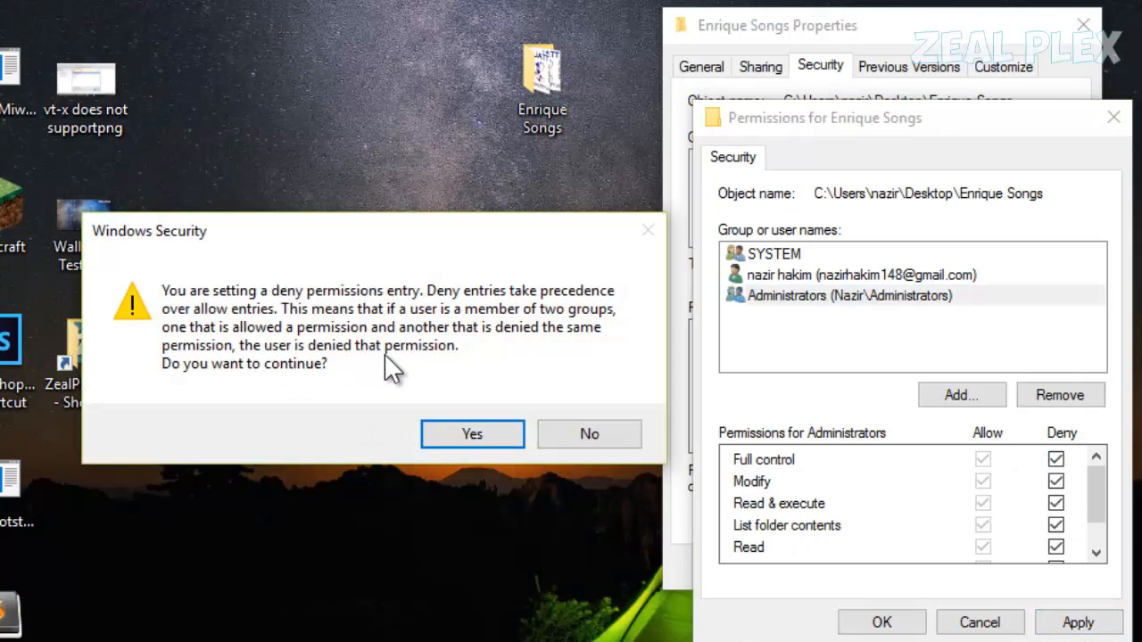
{"action": "mouse_move", "coordinate": [433, 369]}
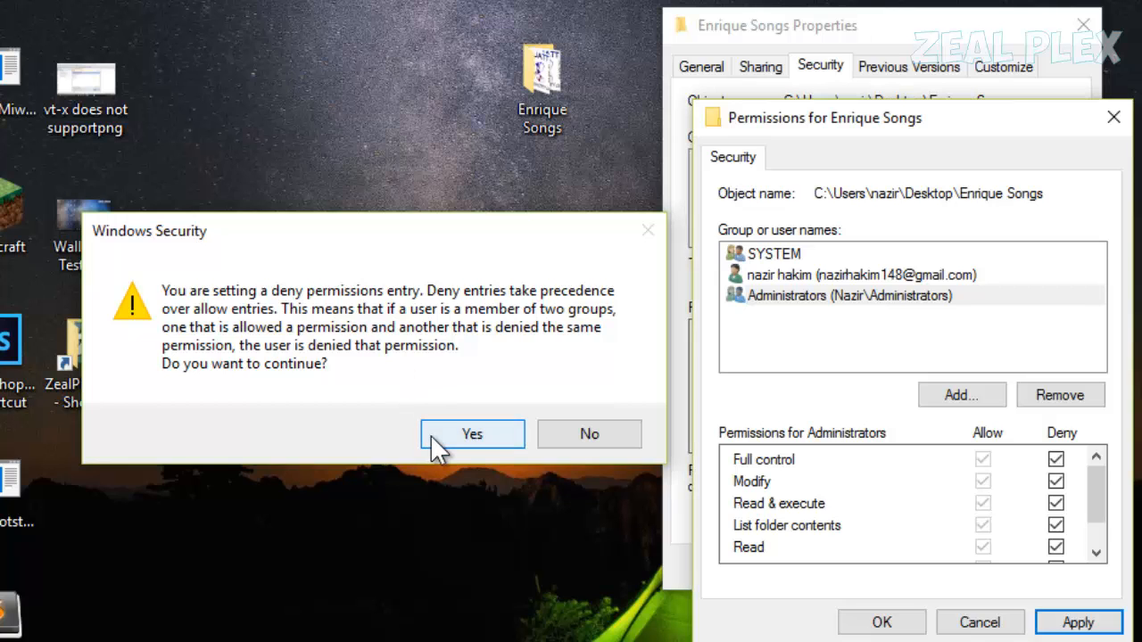
{"action": "left_click", "coordinate": [472, 434]}
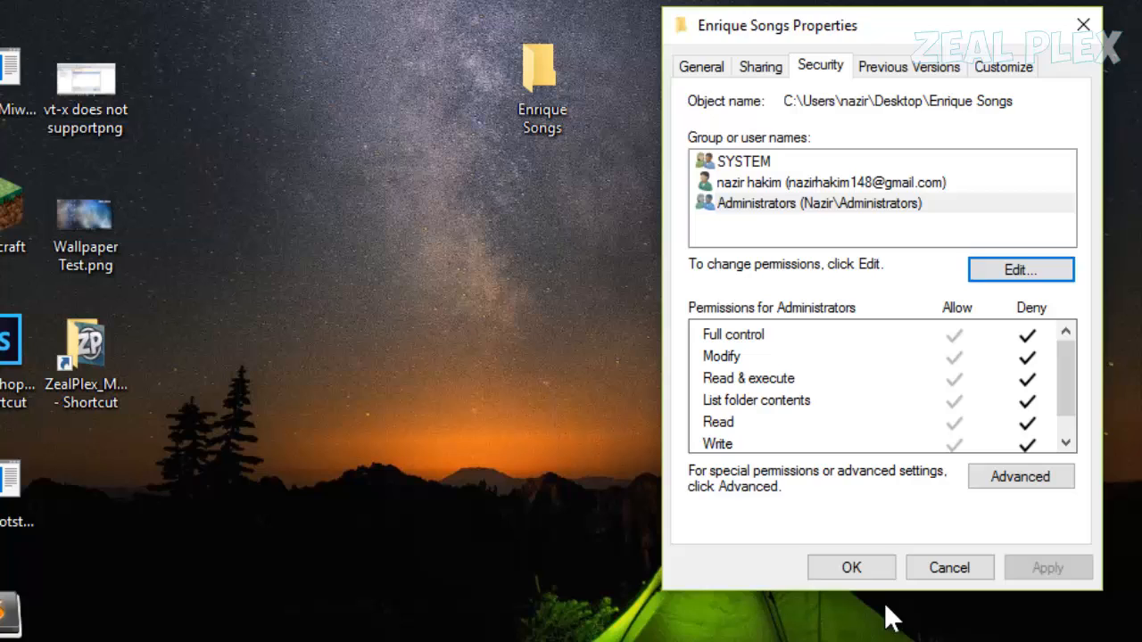
{"action": "left_click", "coordinate": [950, 568]}
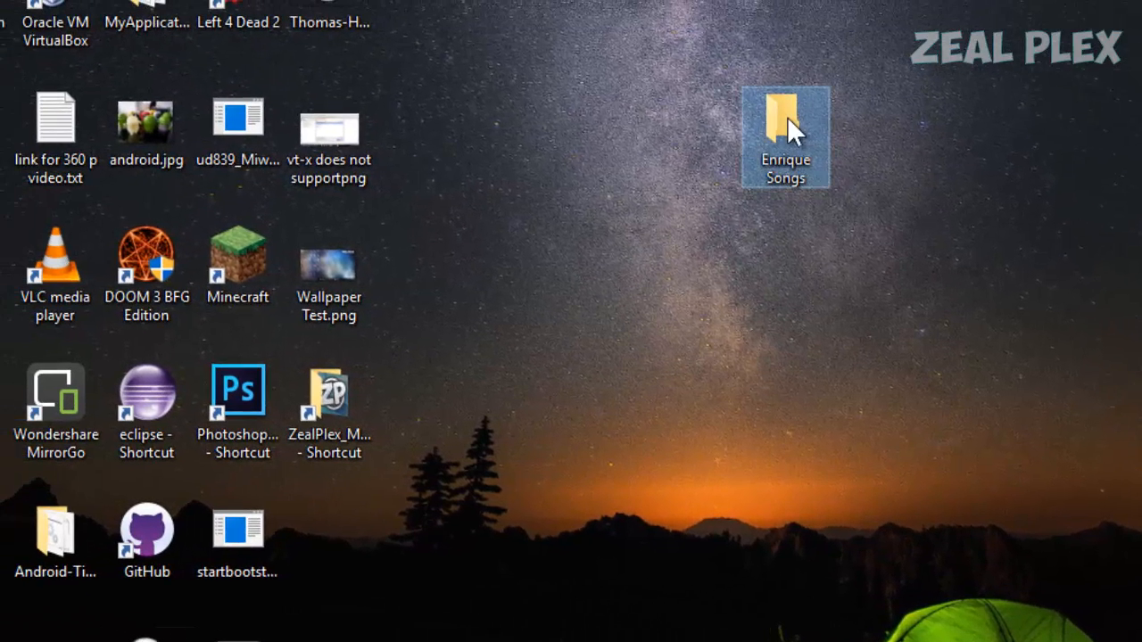
Step: Try opening and then deleting Enrique Songs, dismissing each access-denied message
{"action": "double_click", "coordinate": [787, 116]}
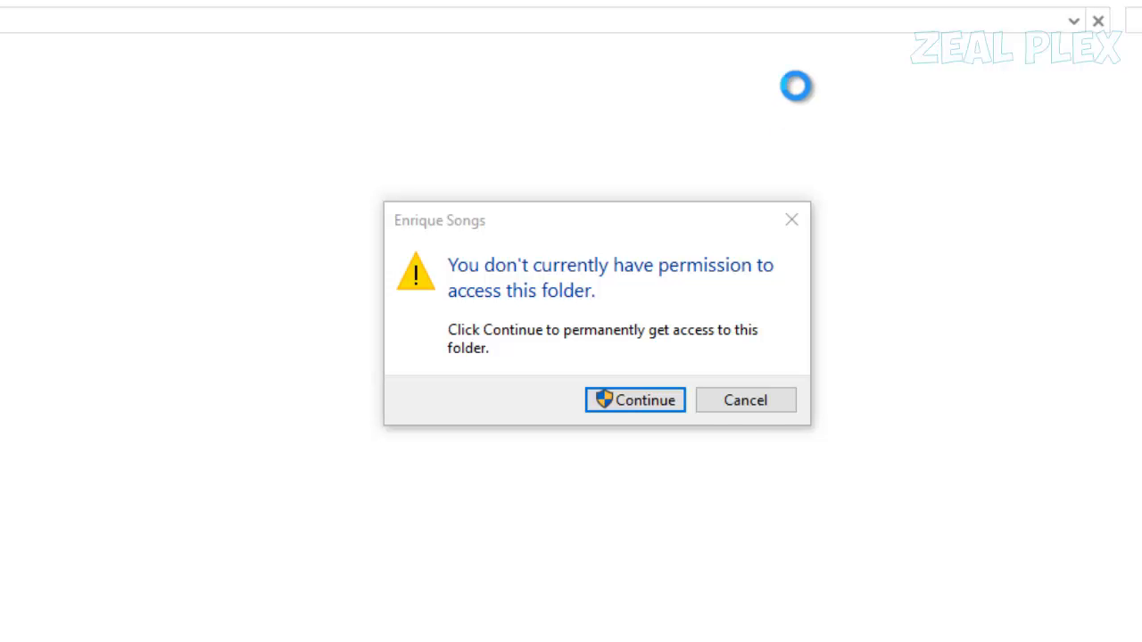
{"action": "left_click", "coordinate": [636, 400]}
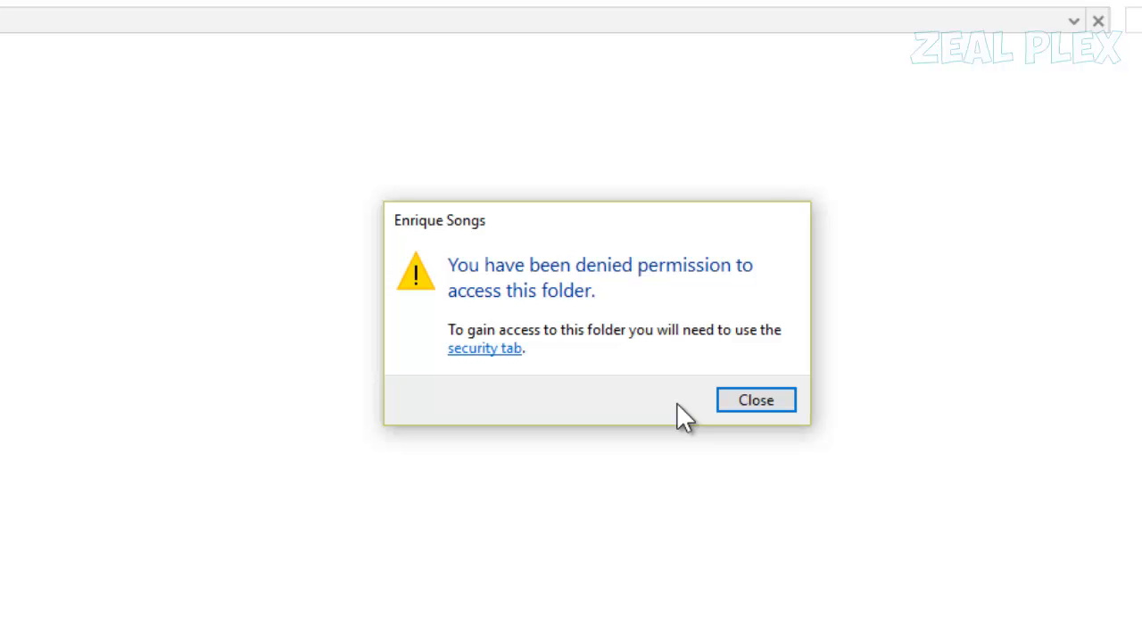
{"action": "left_click", "coordinate": [755, 400]}
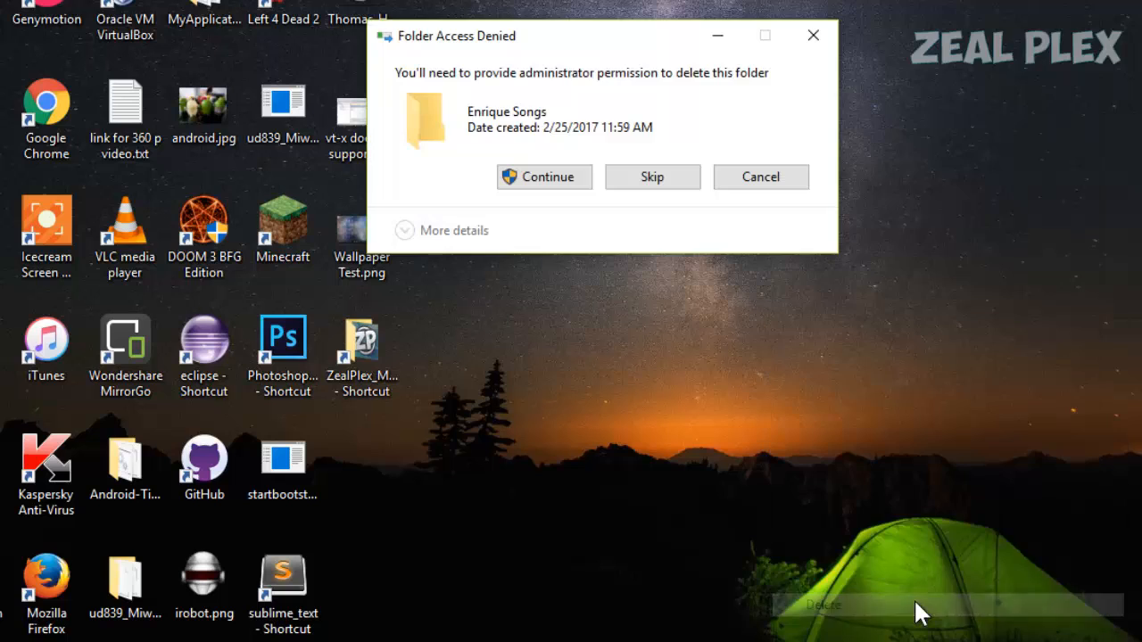
{"action": "left_click", "coordinate": [544, 175]}
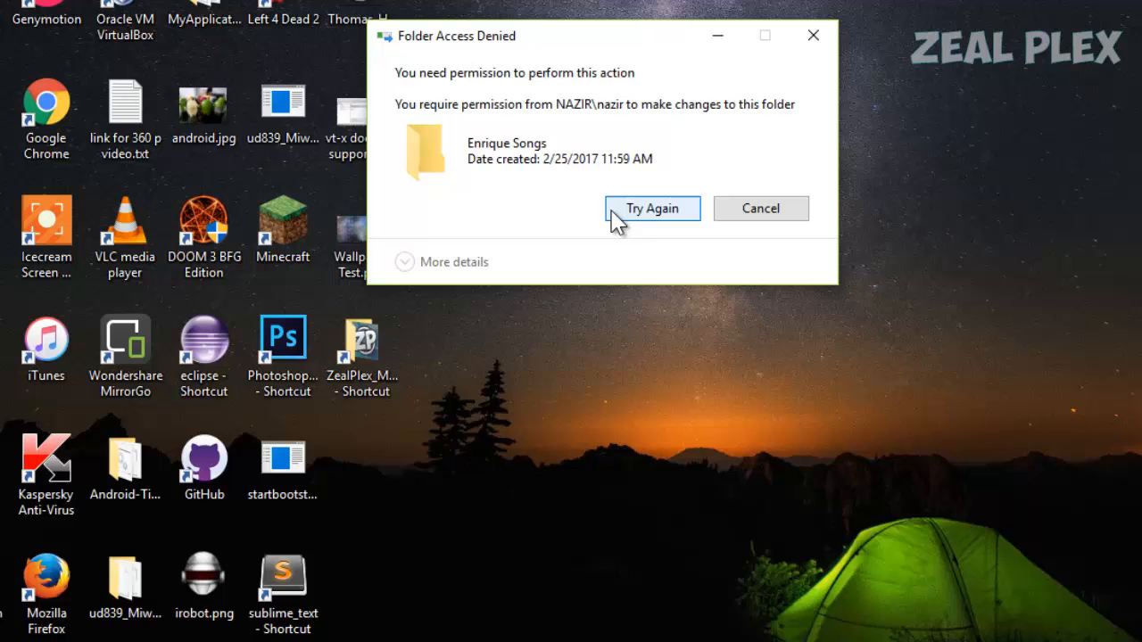
{"action": "mouse_move", "coordinate": [520, 105]}
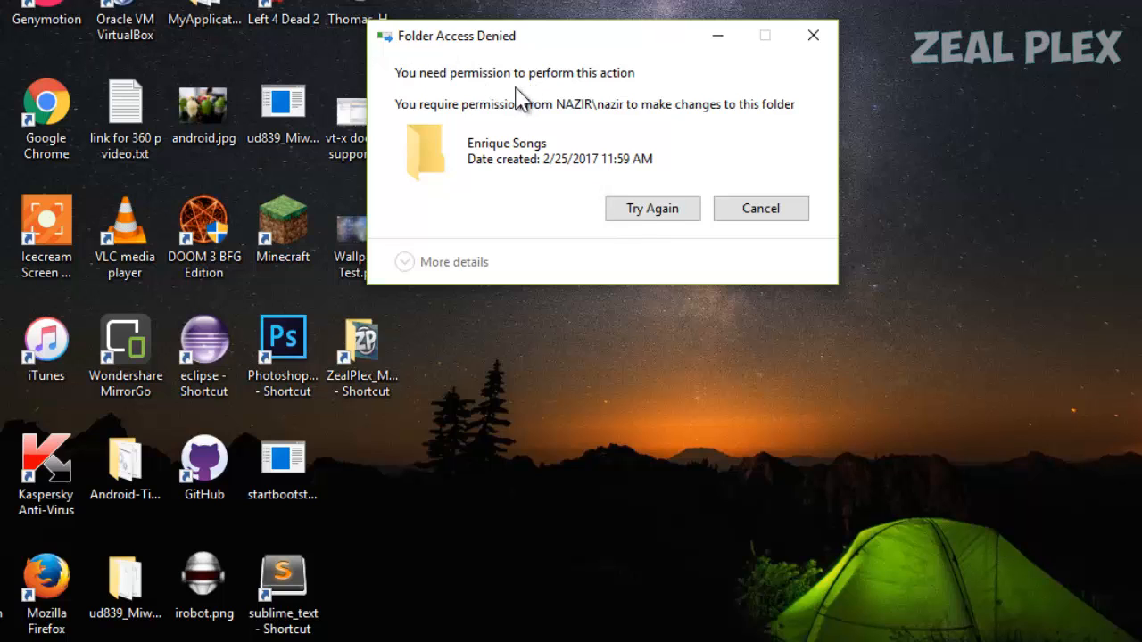
{"action": "left_click", "coordinate": [652, 208]}
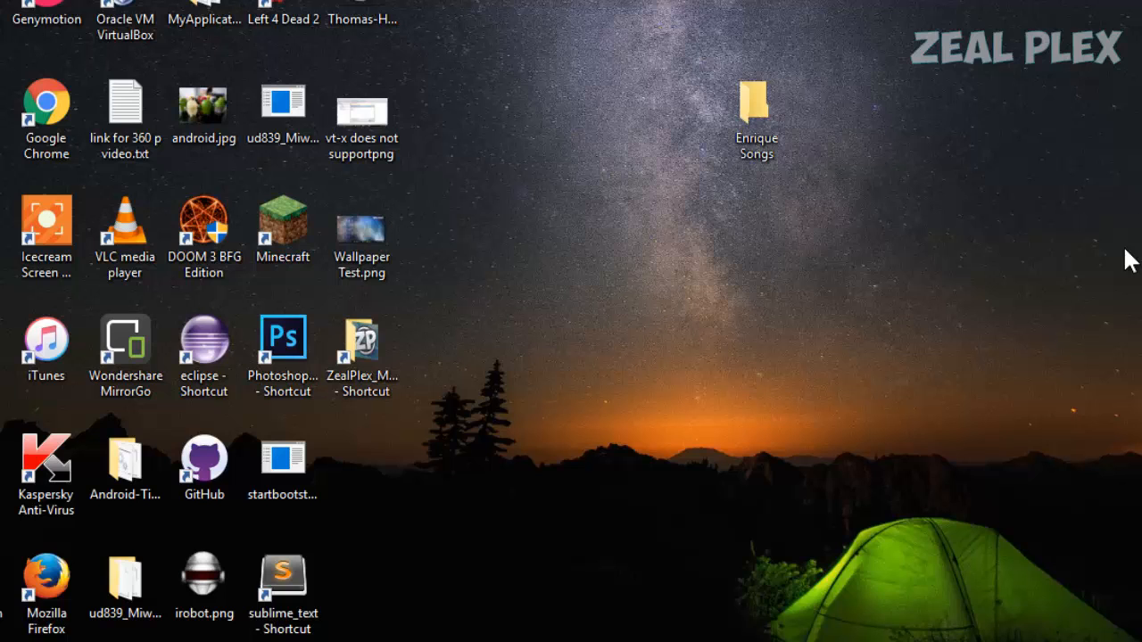
Step: Uncheck every Deny box for Administrators on Enrique Songs, apply, and close Properties
{"action": "right_click", "coordinate": [754, 107]}
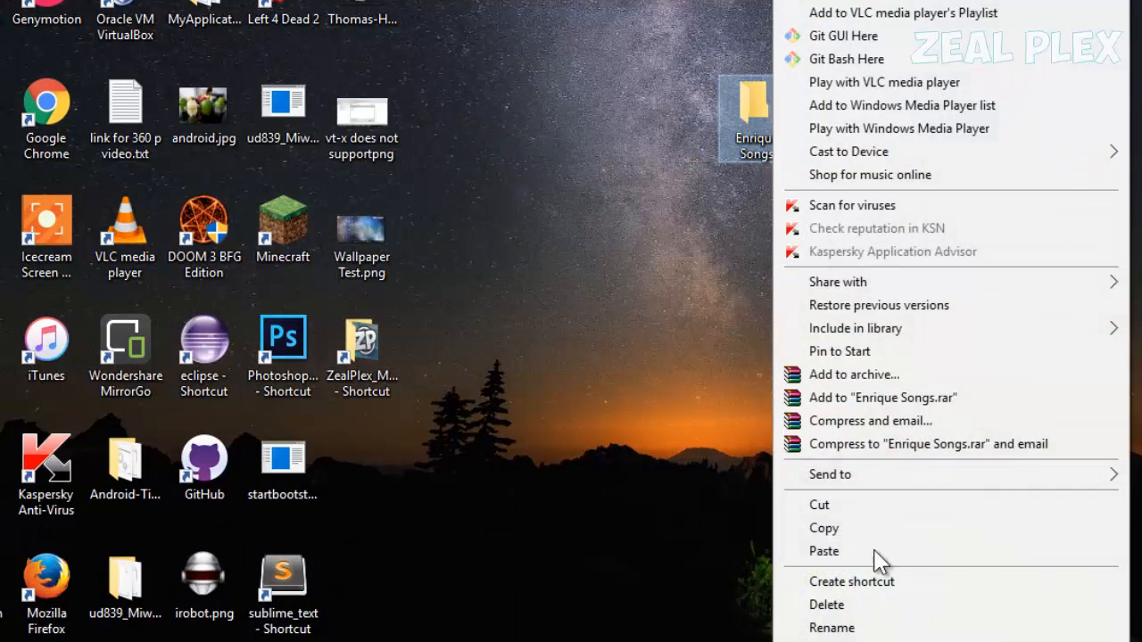
{"action": "left_click", "coordinate": [839, 638]}
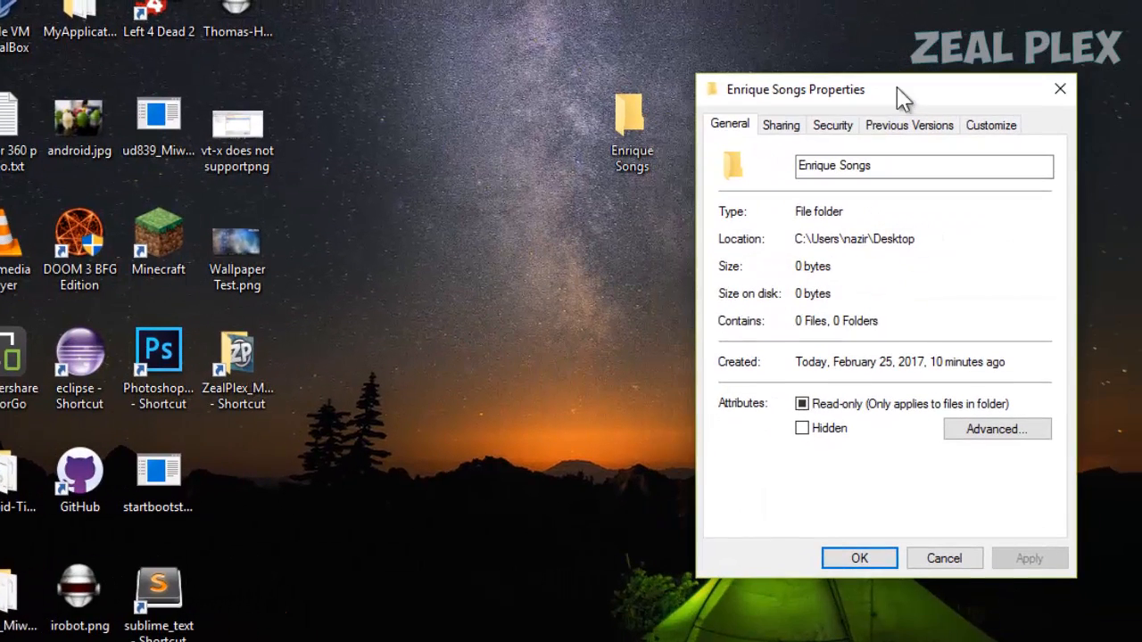
{"action": "left_click", "coordinate": [824, 125]}
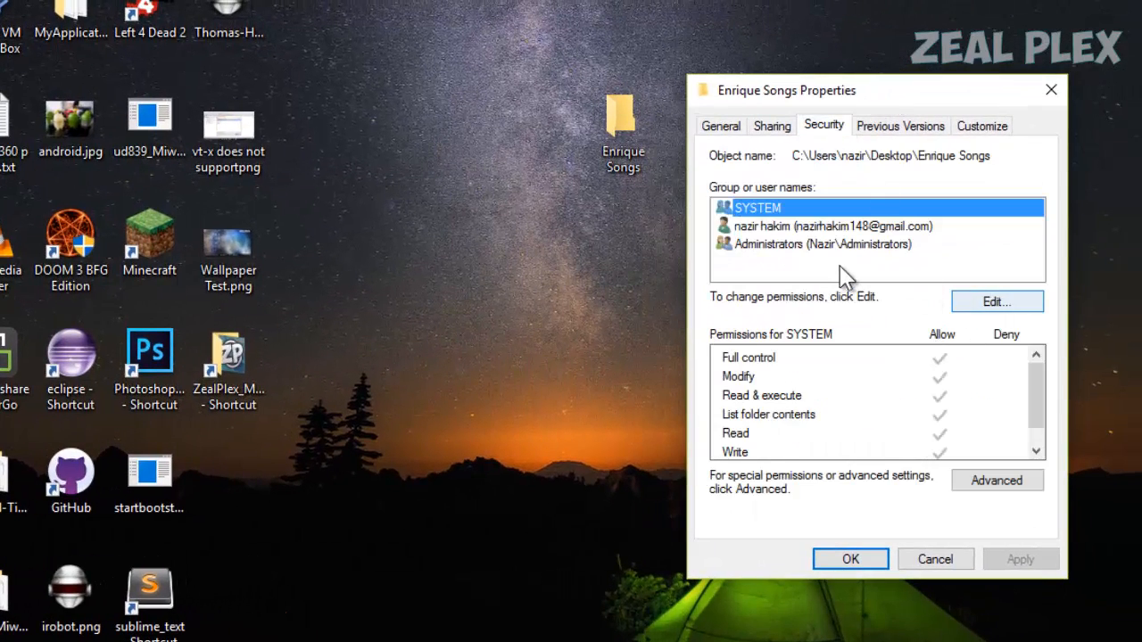
{"action": "left_click", "coordinate": [996, 302]}
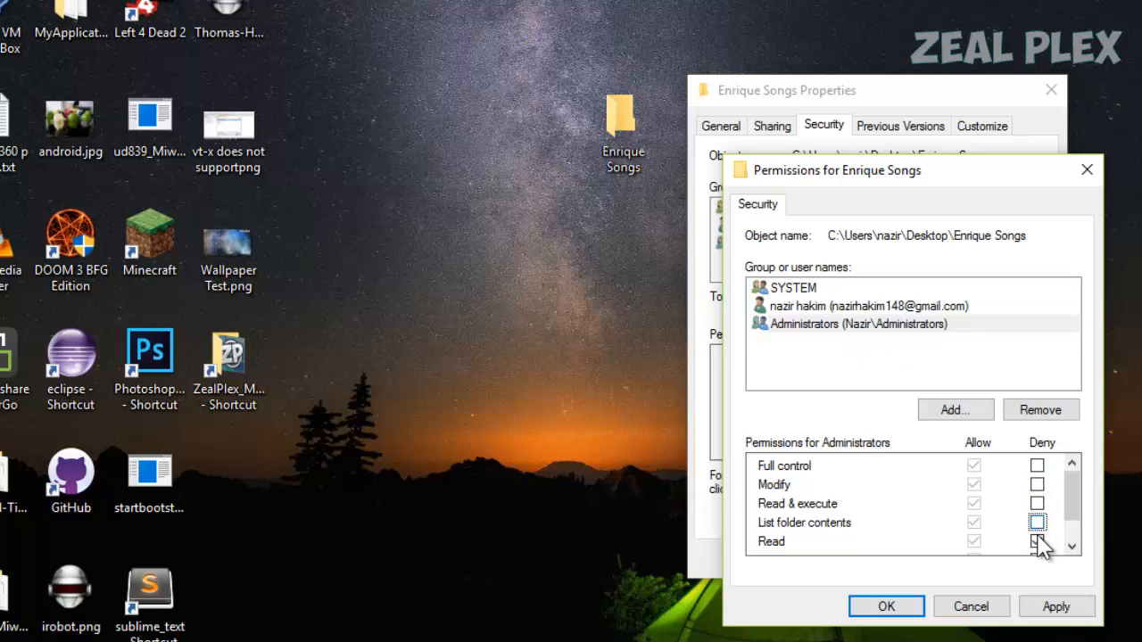
{"action": "mouse_move", "coordinate": [915, 510]}
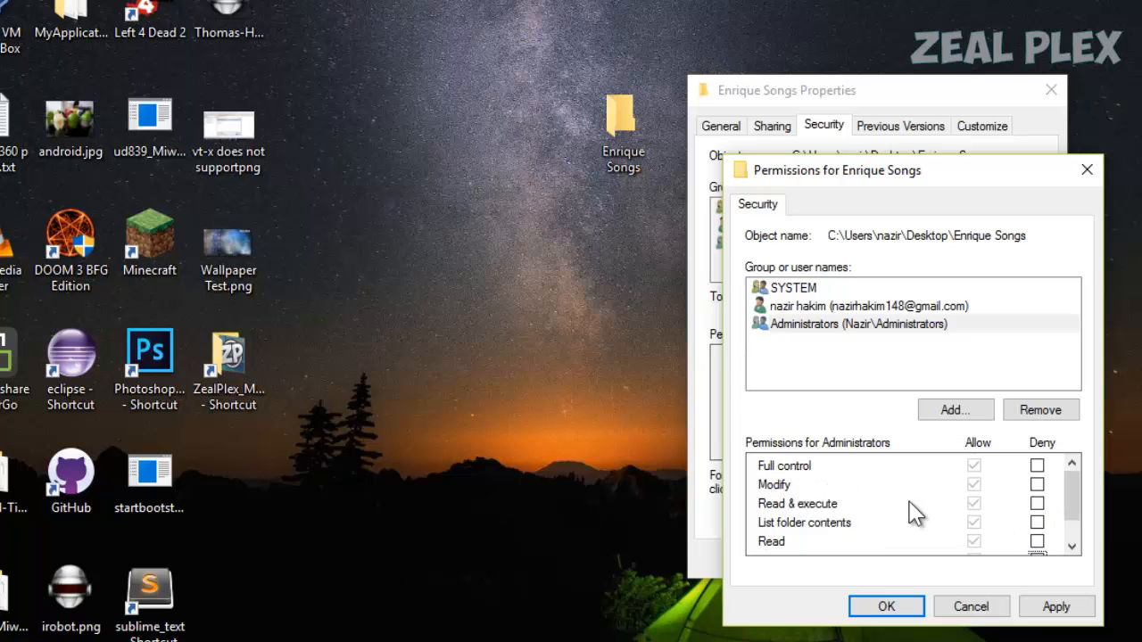
{"action": "left_click", "coordinate": [856, 324]}
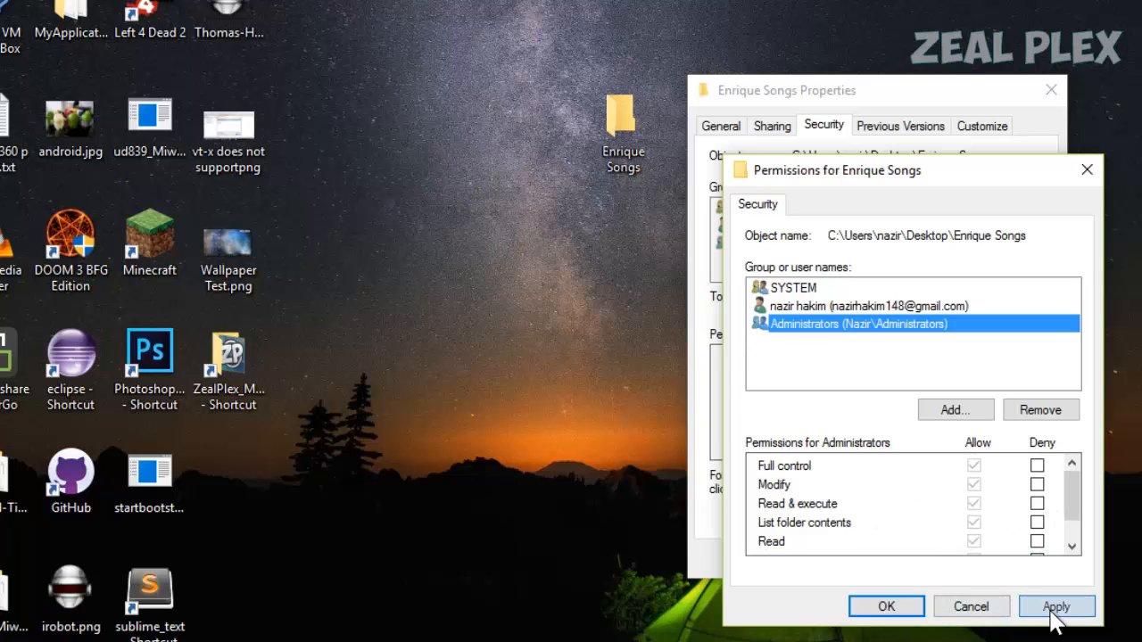
{"action": "left_click", "coordinate": [1056, 606]}
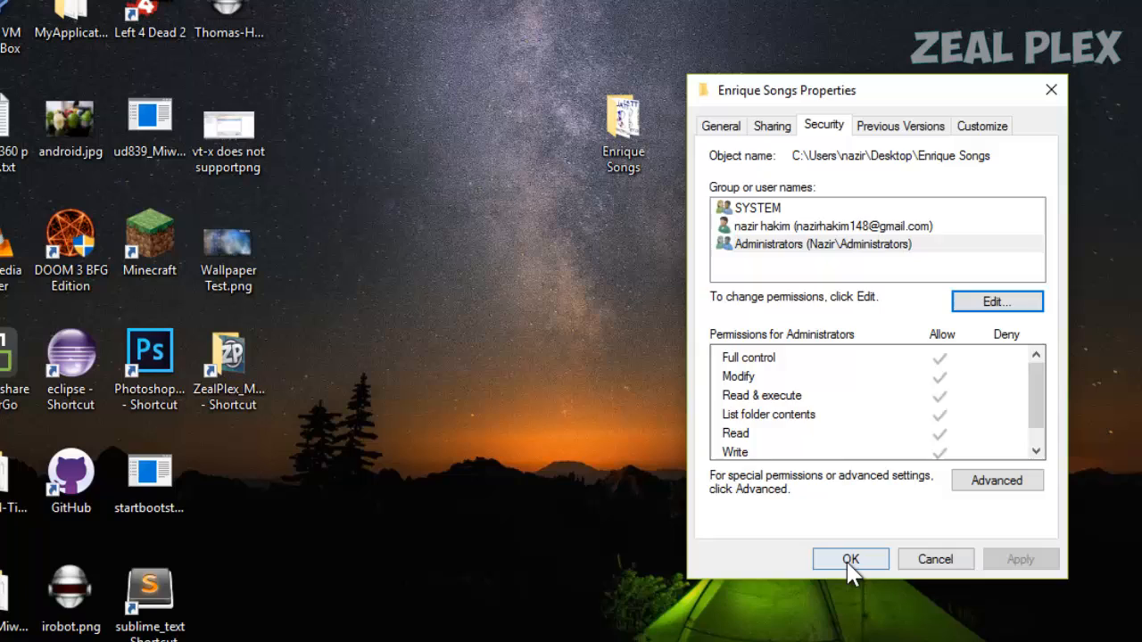
{"action": "left_click", "coordinate": [850, 559]}
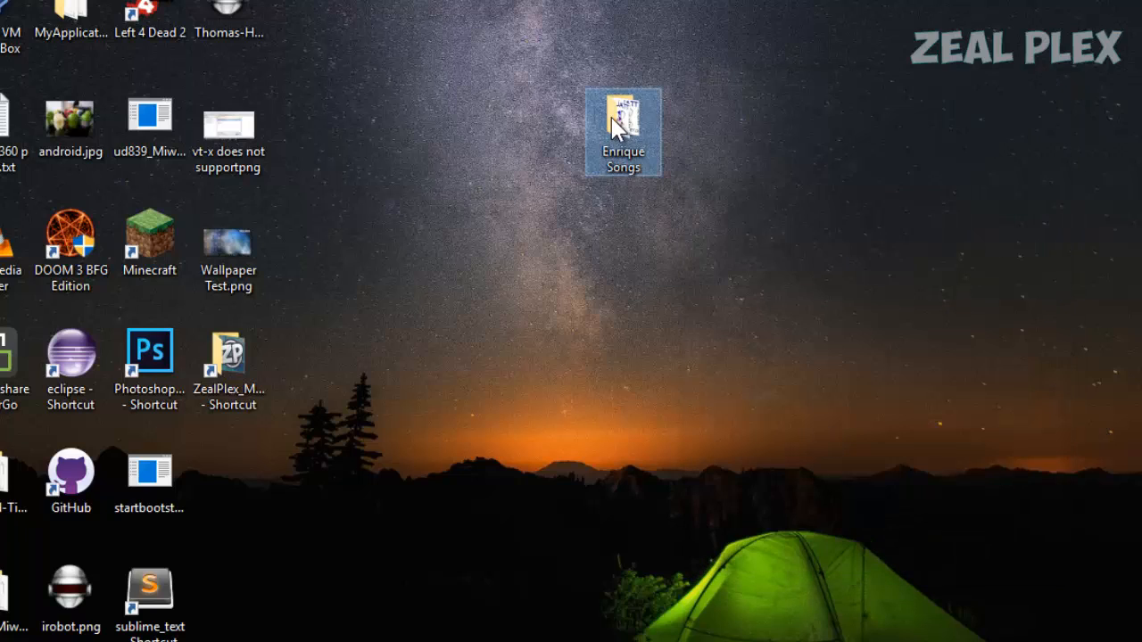
Step: Delete Enrique Songs, restore it from the Recycle Bin, and drag it to the desktop's upper right
{"action": "double_click", "coordinate": [625, 116]}
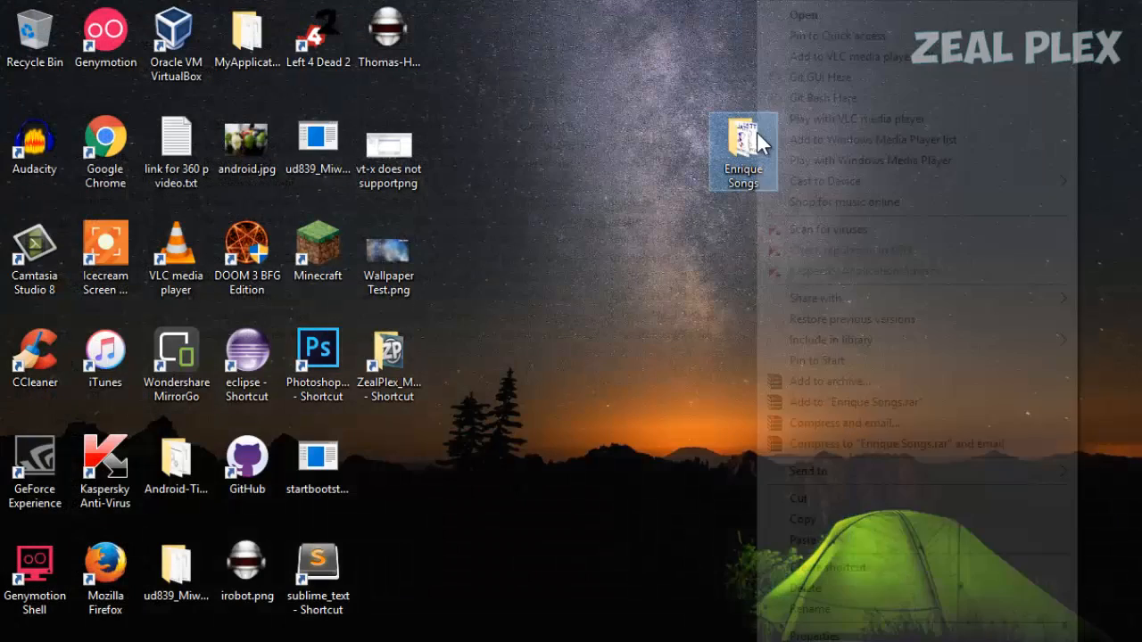
{"action": "mouse_move", "coordinate": [863, 598]}
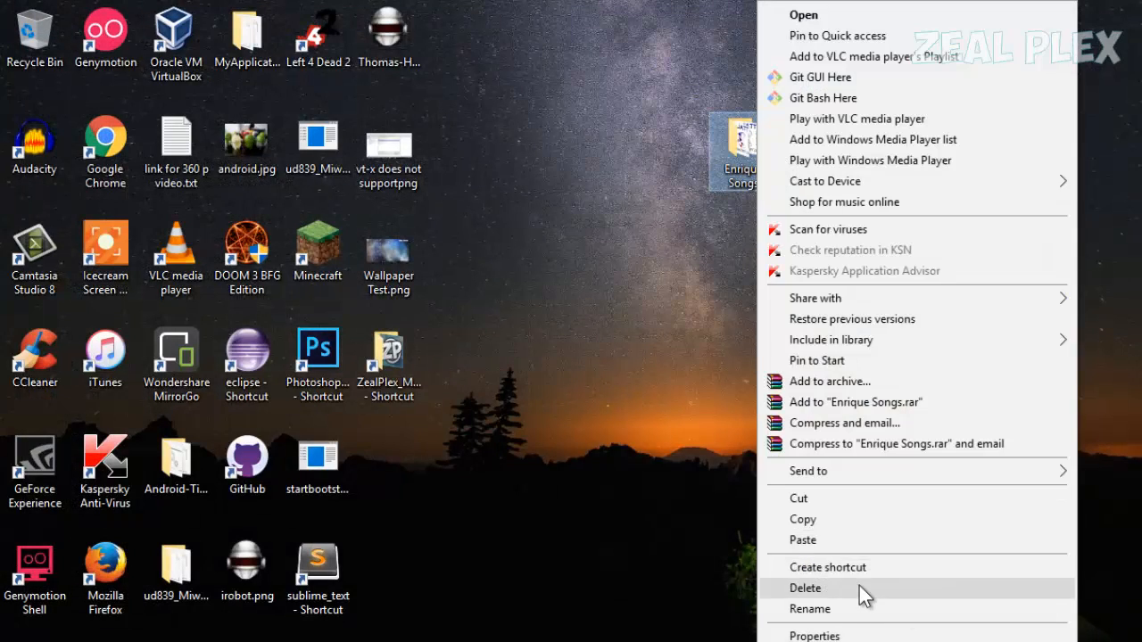
{"action": "left_click", "coordinate": [805, 588]}
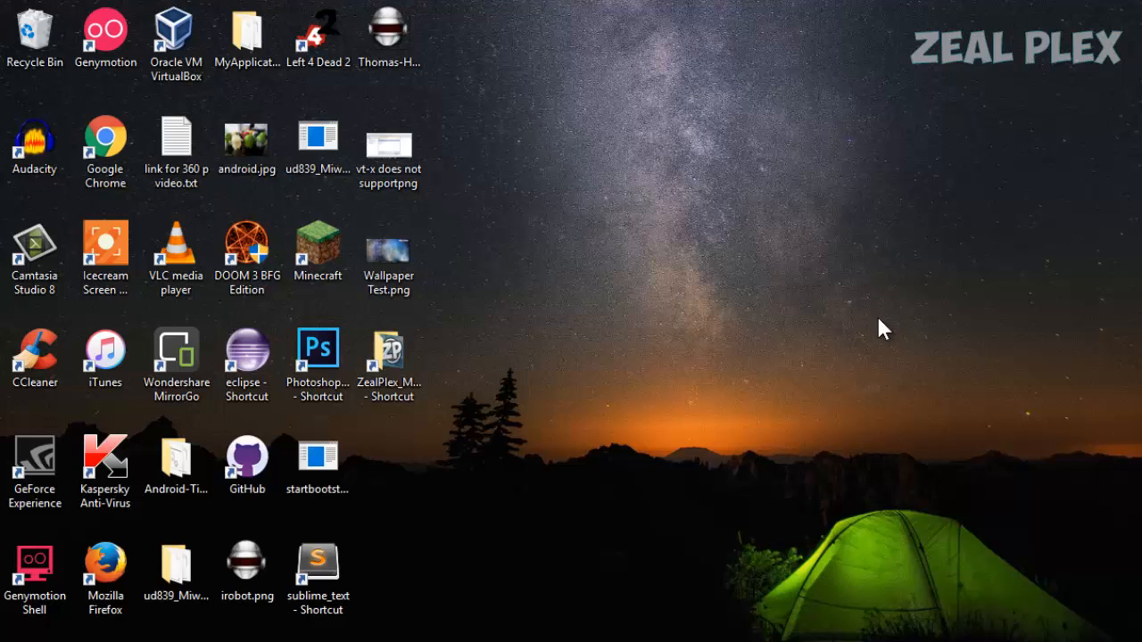
{"action": "double_click", "coordinate": [38, 30]}
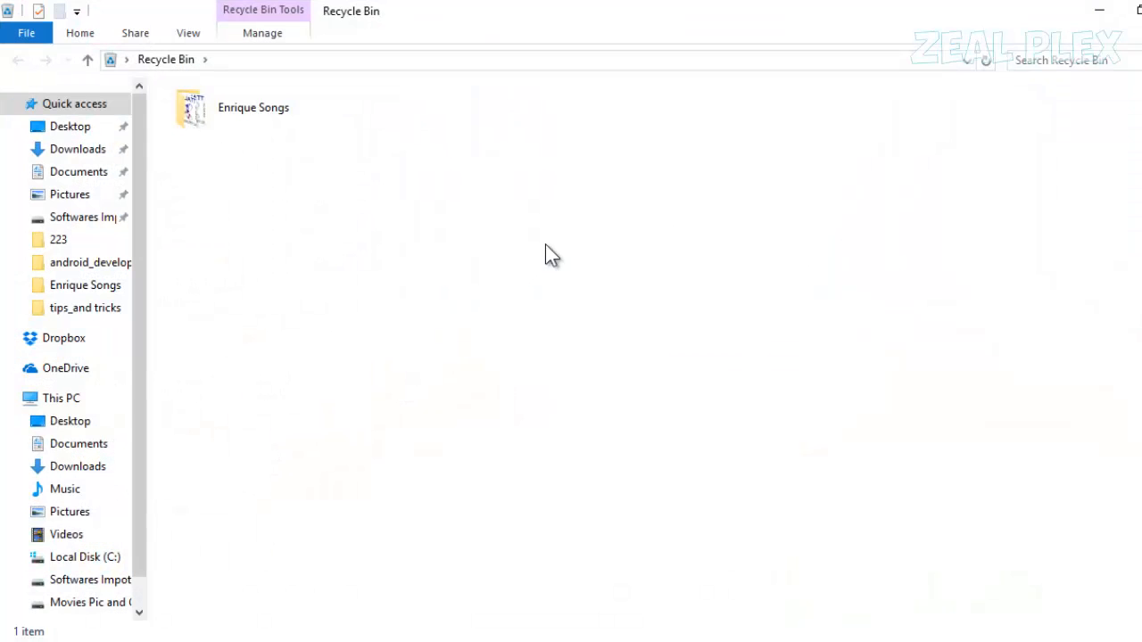
{"action": "right_click", "coordinate": [253, 107]}
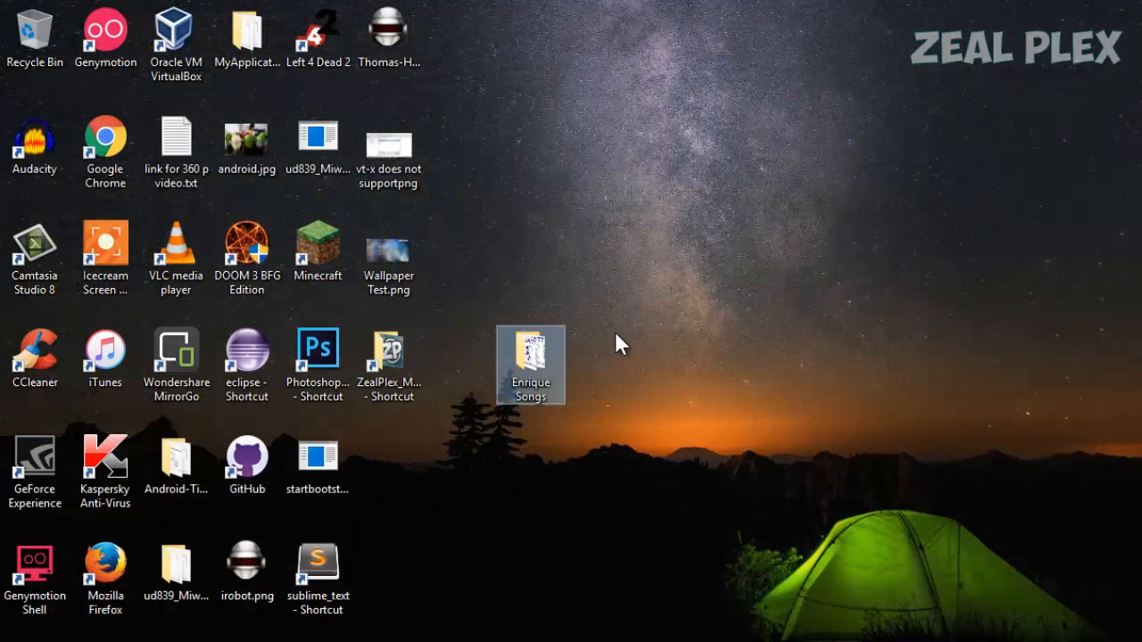
{"action": "left_click_drag", "start_coordinate": [531, 364], "coordinate": [813, 152]}
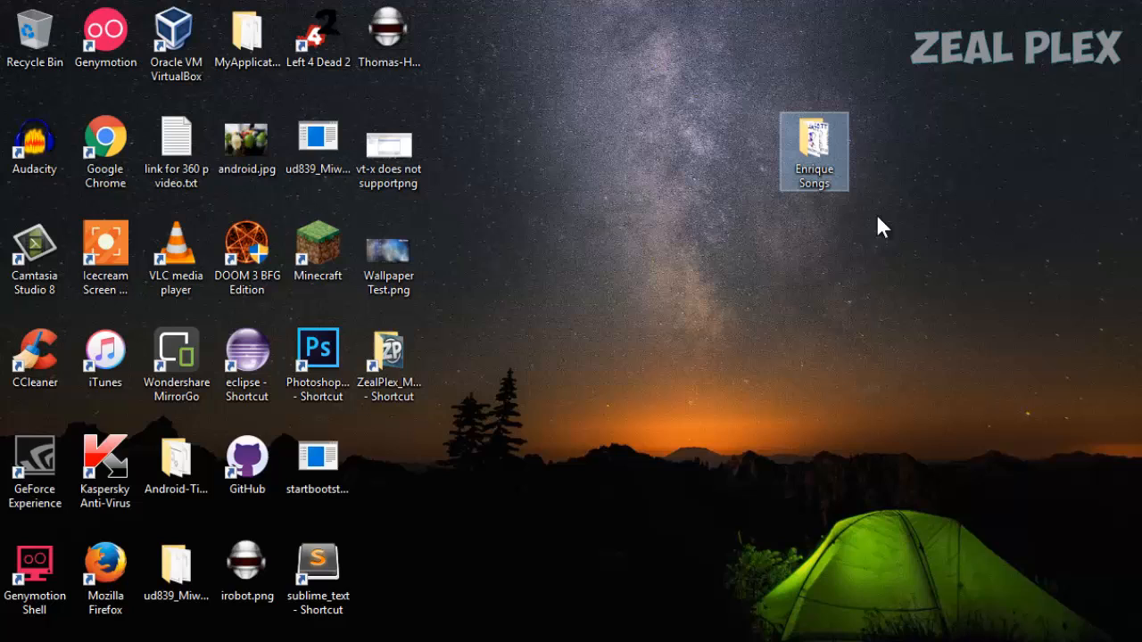
{"action": "mouse_move", "coordinate": [949, 227]}
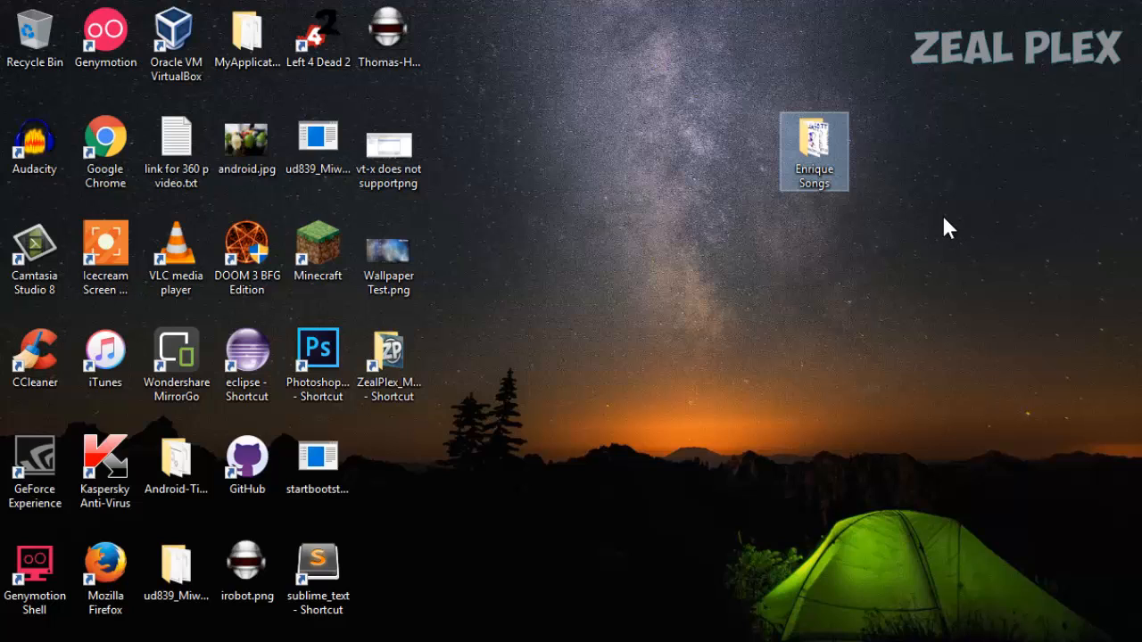